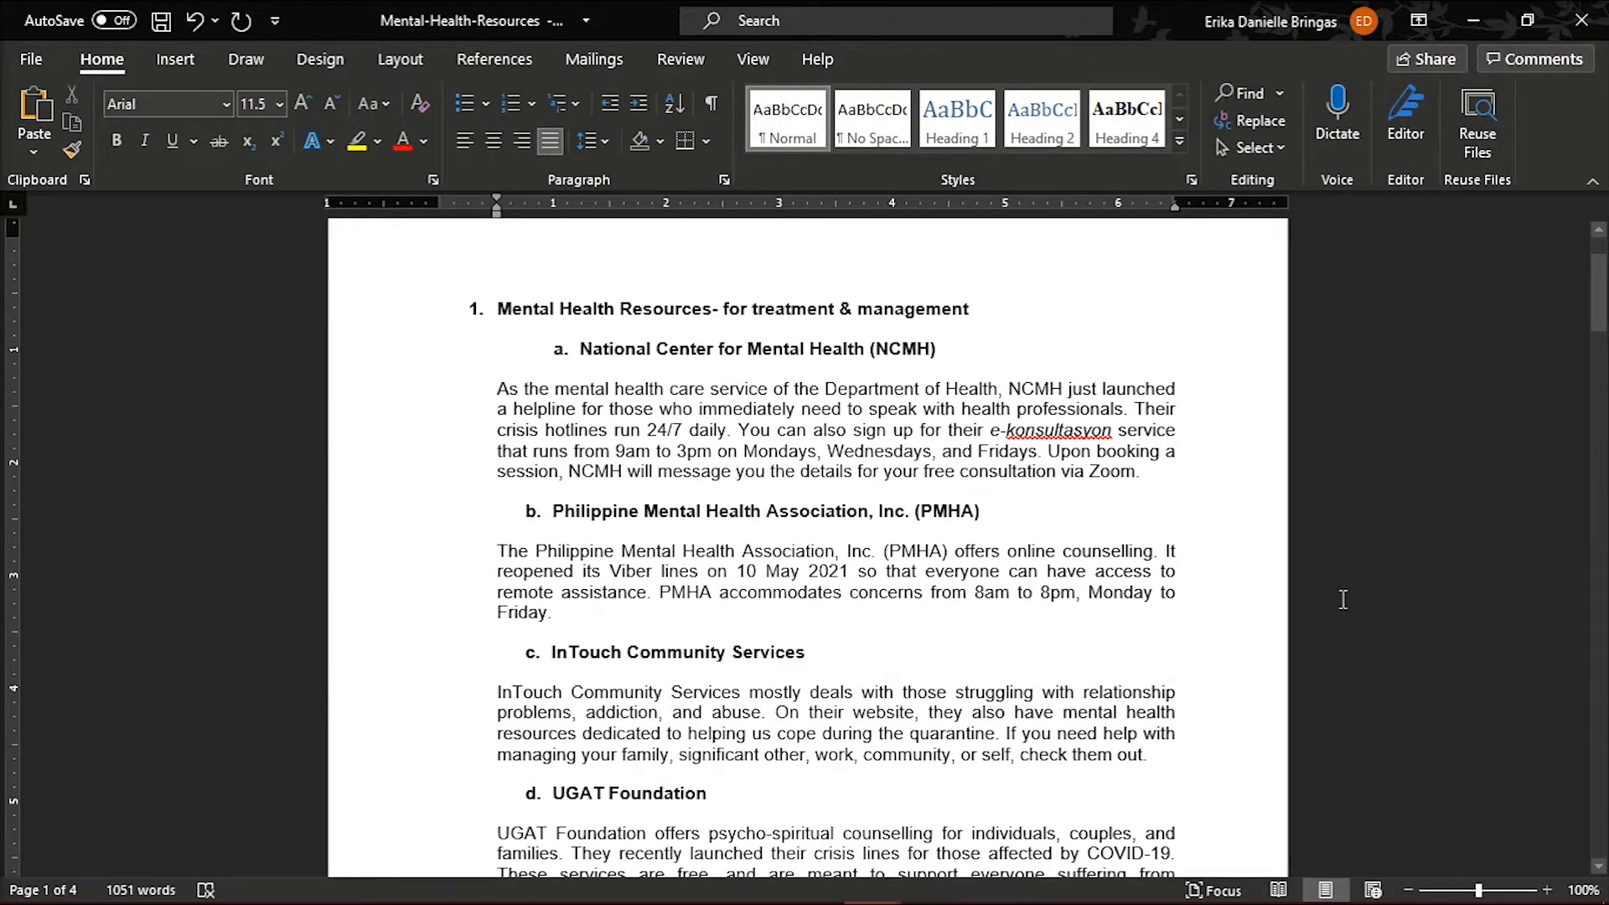
Step: Place the cursor after 'Zoom.' in the NCMH paragraph and show the References tools
click(1140, 473)
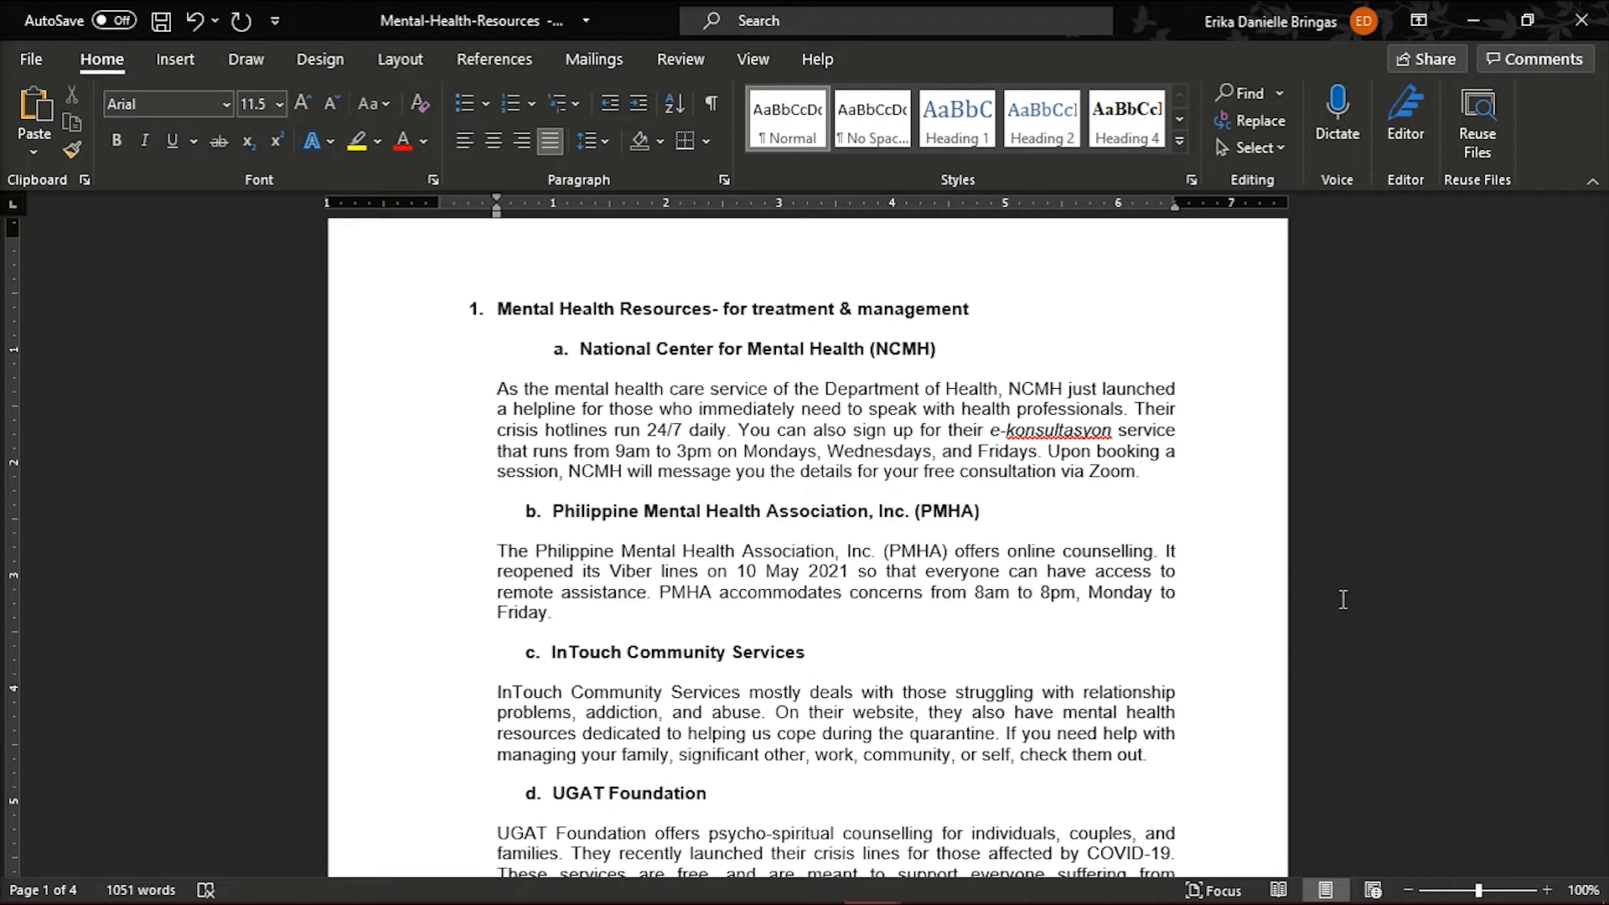
mouse_move(1142, 481)
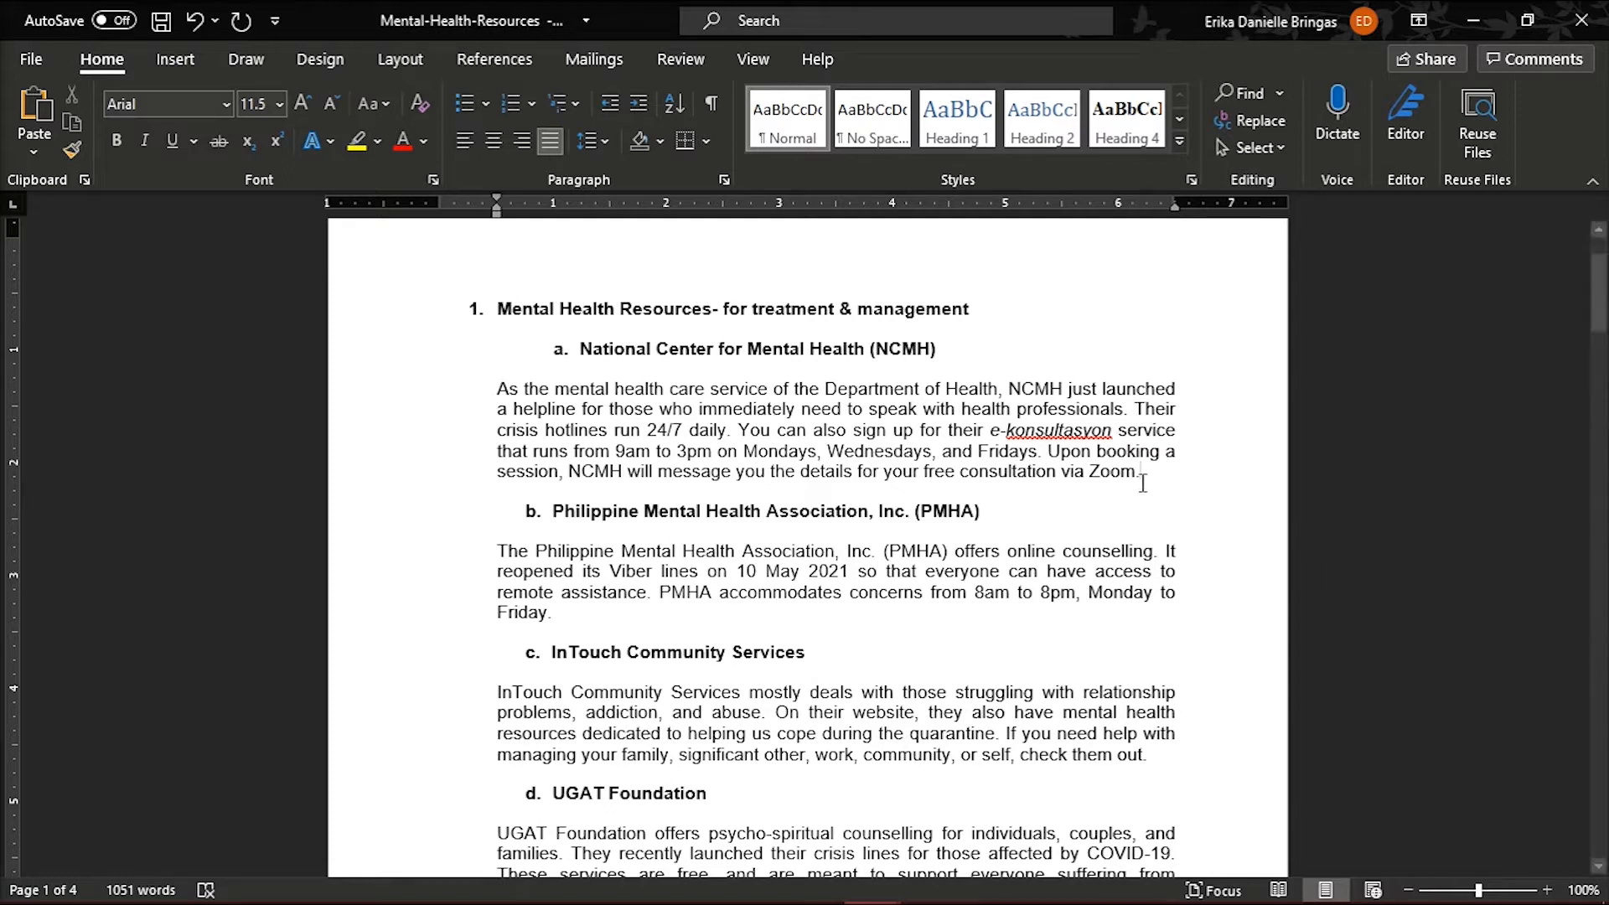
click(1140, 471)
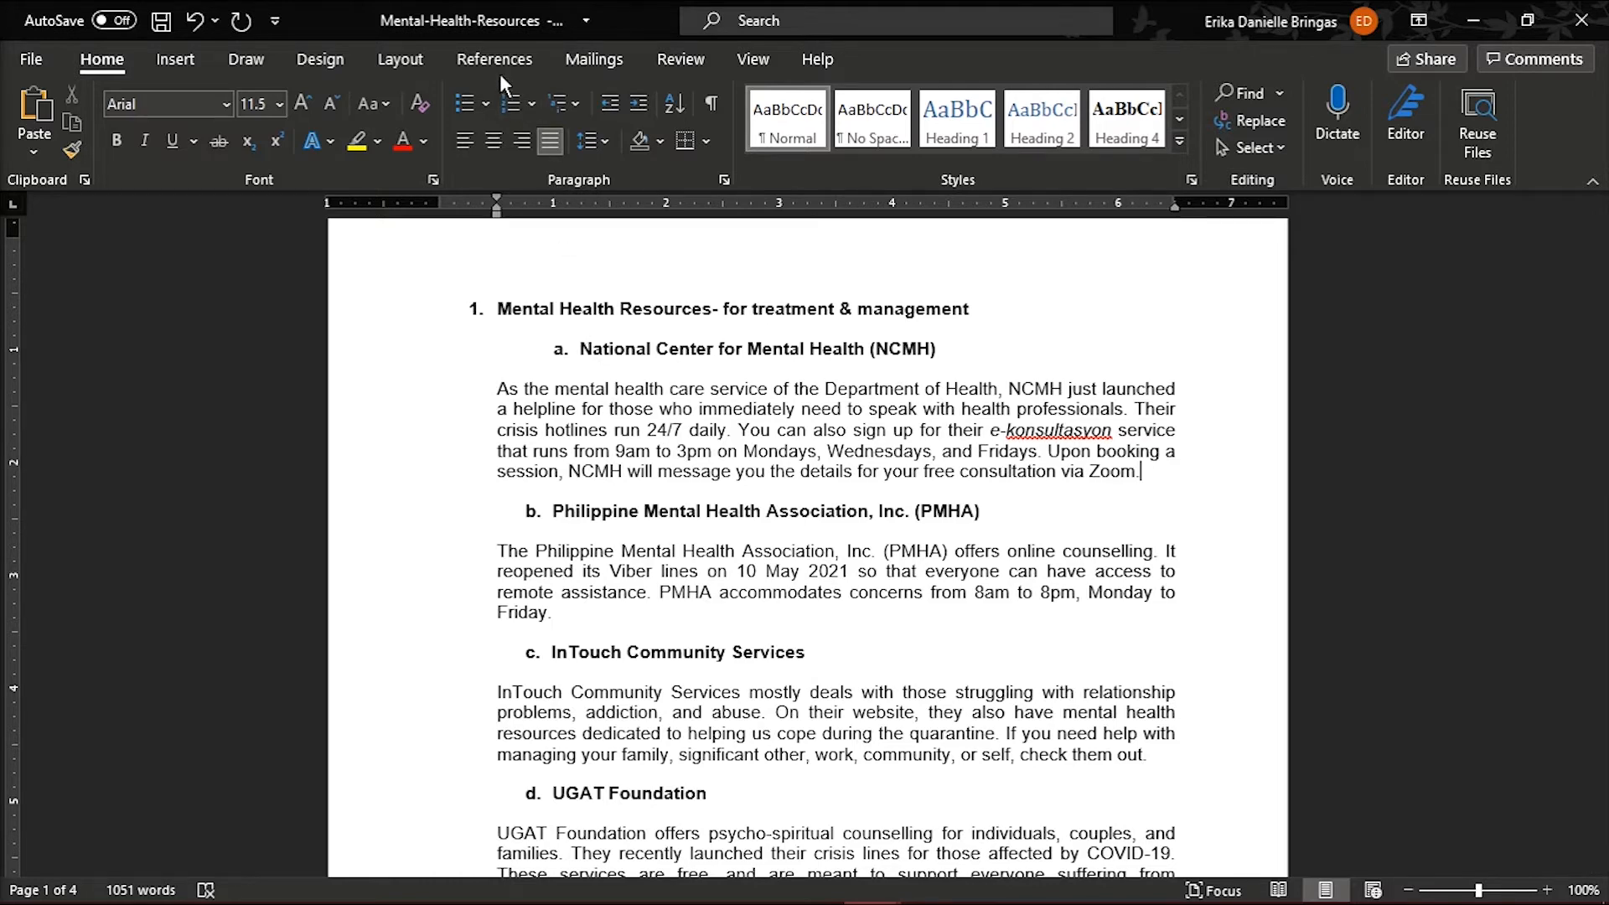
click(494, 59)
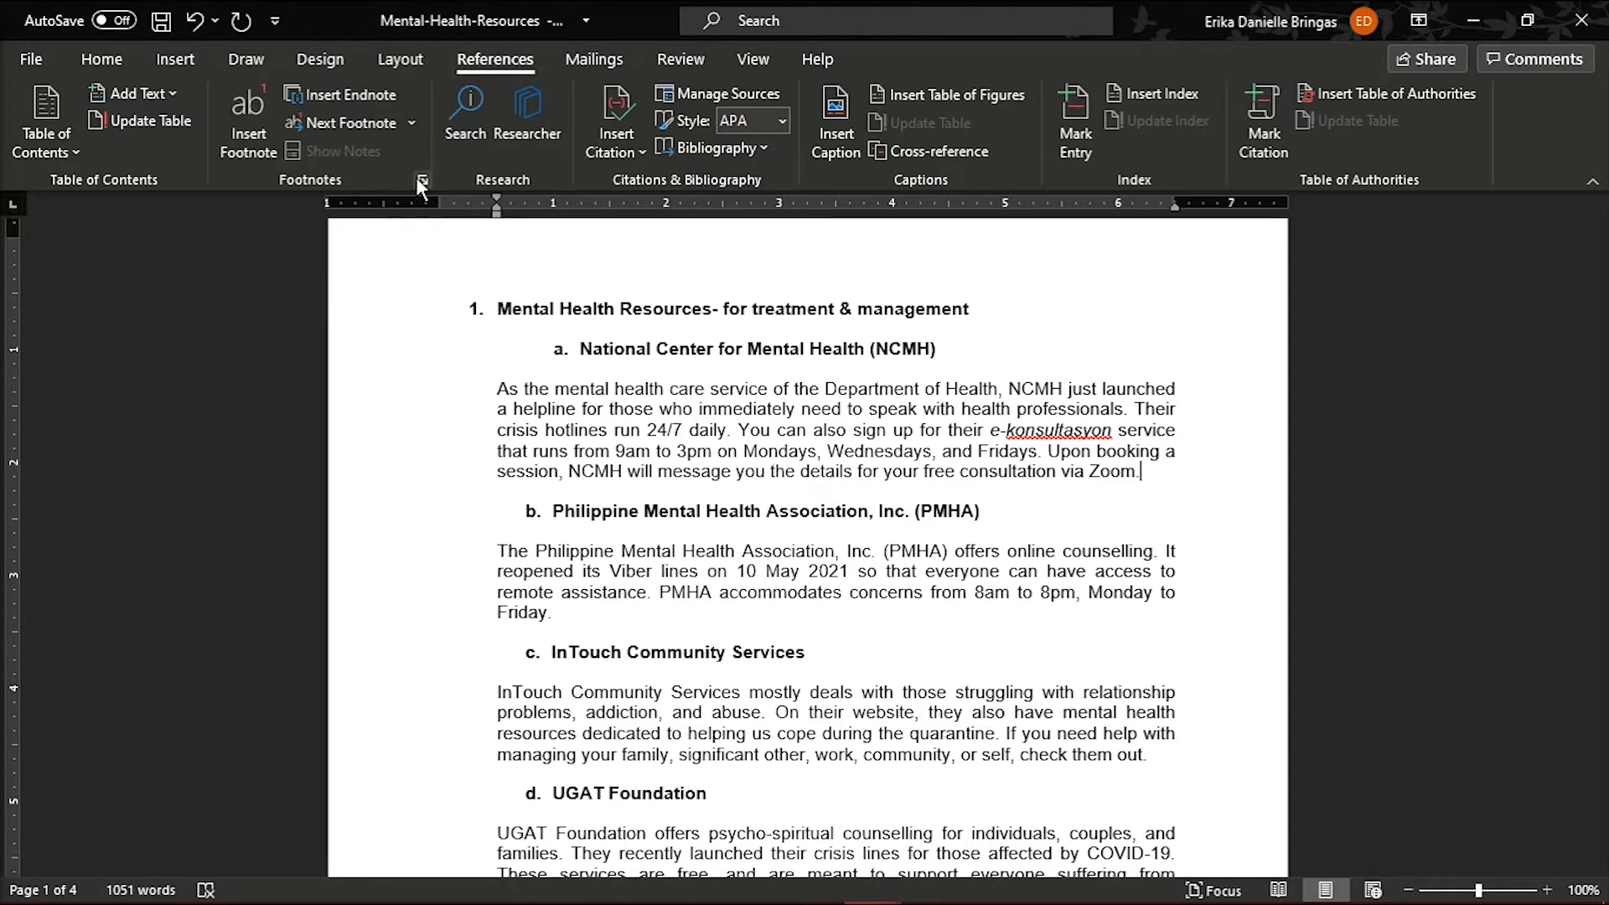
Step: Insert a footnote at Bottom of page with 1, 2, 3 continuous numbering for the whole document
click(423, 181)
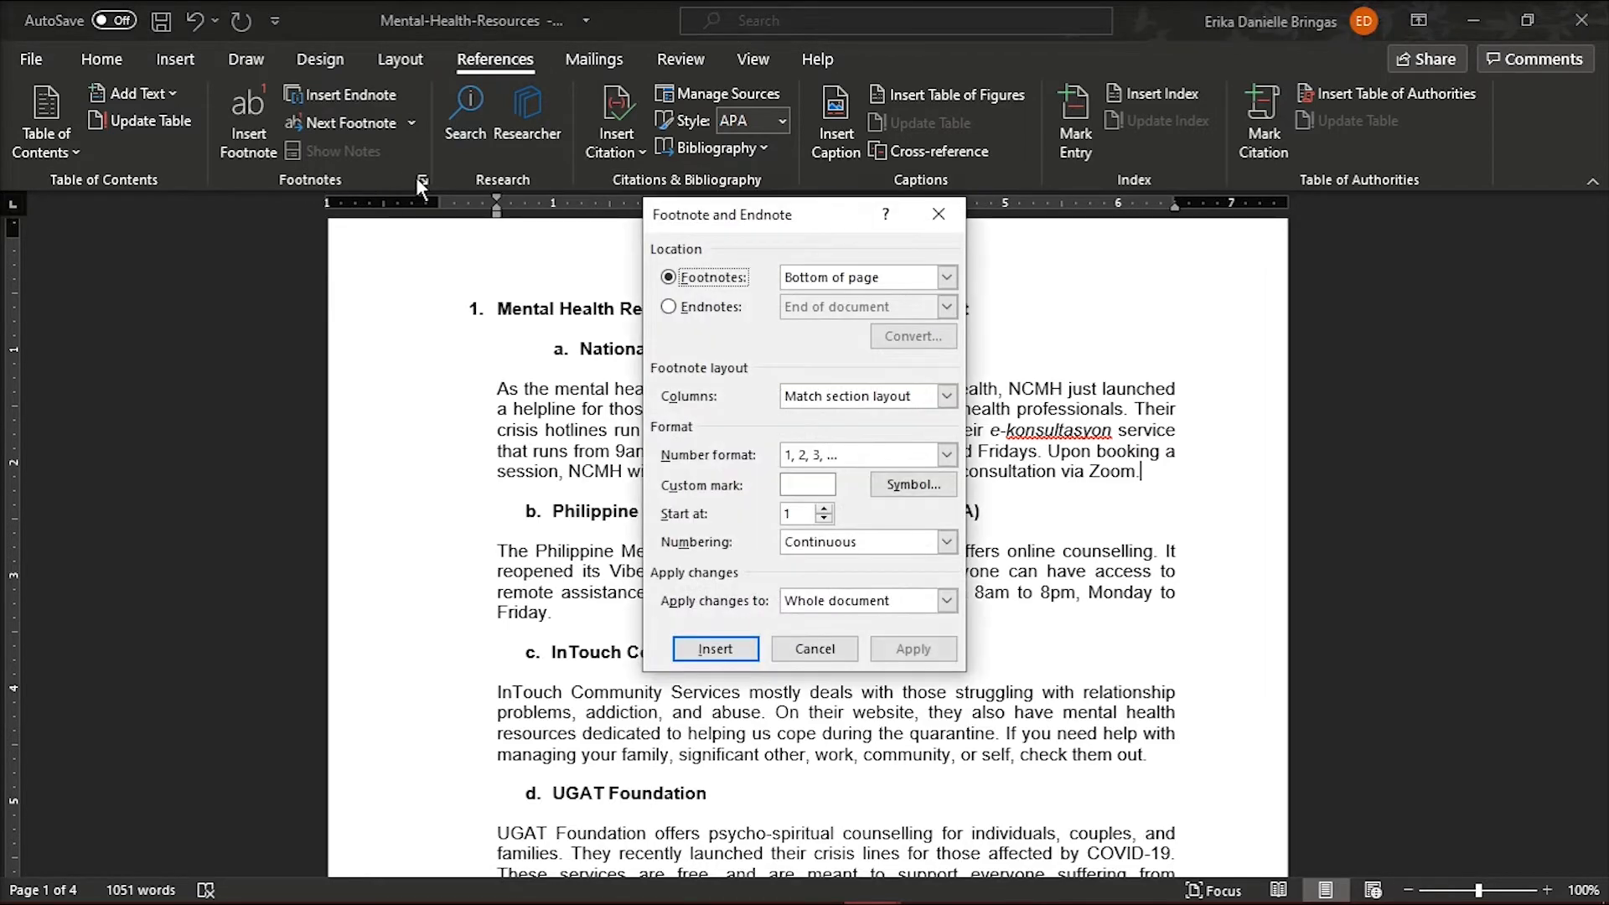
mouse_move(743, 304)
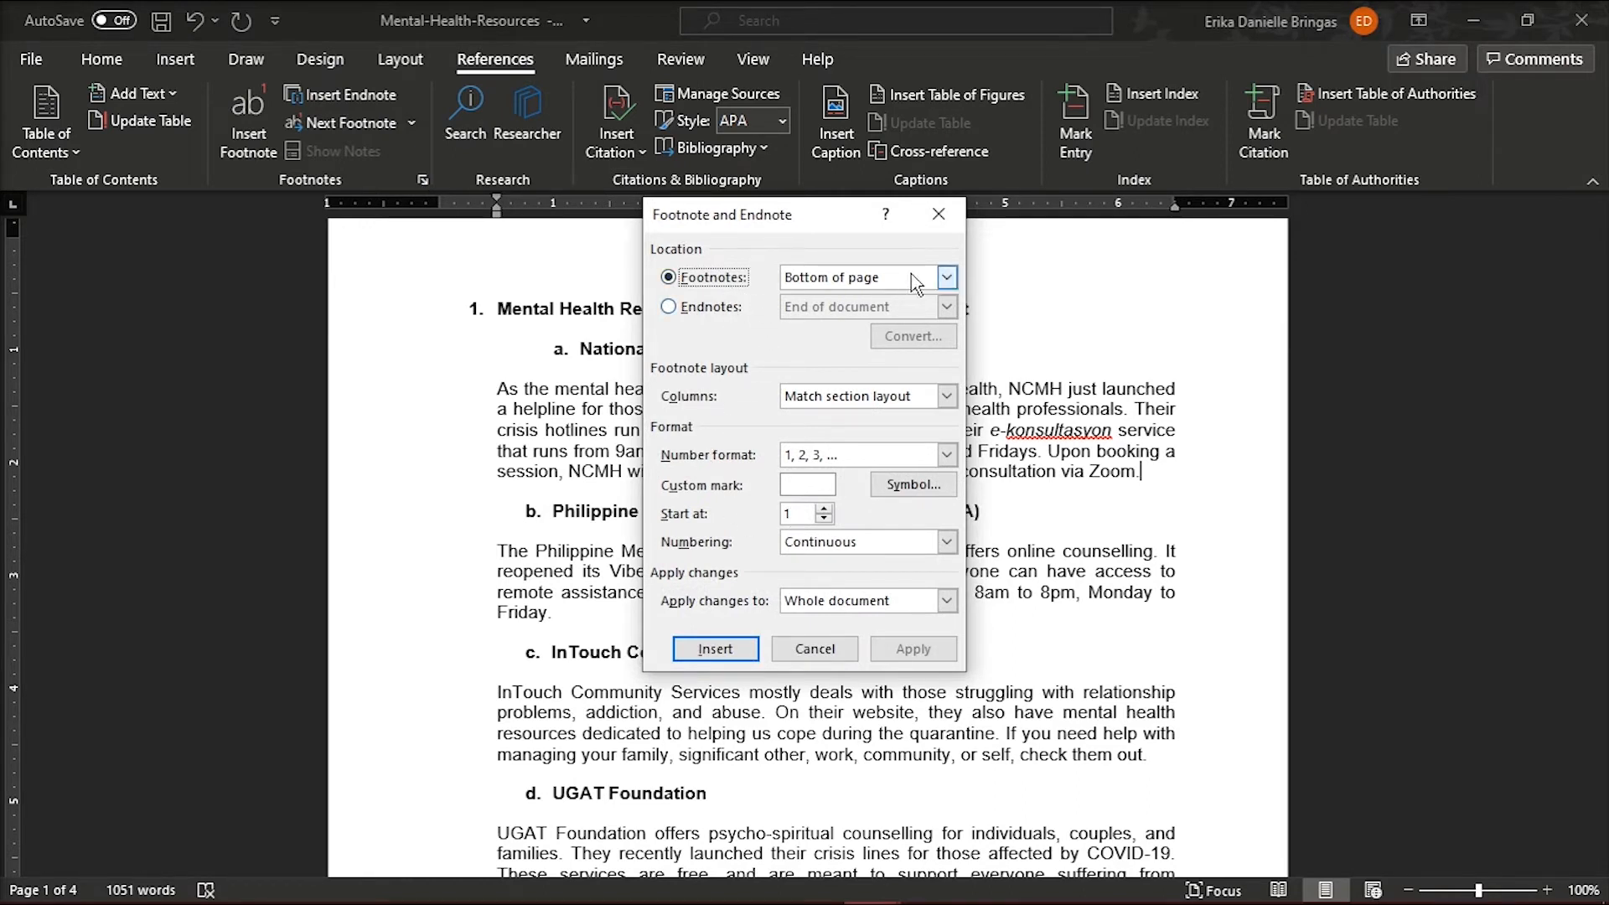
click(858, 276)
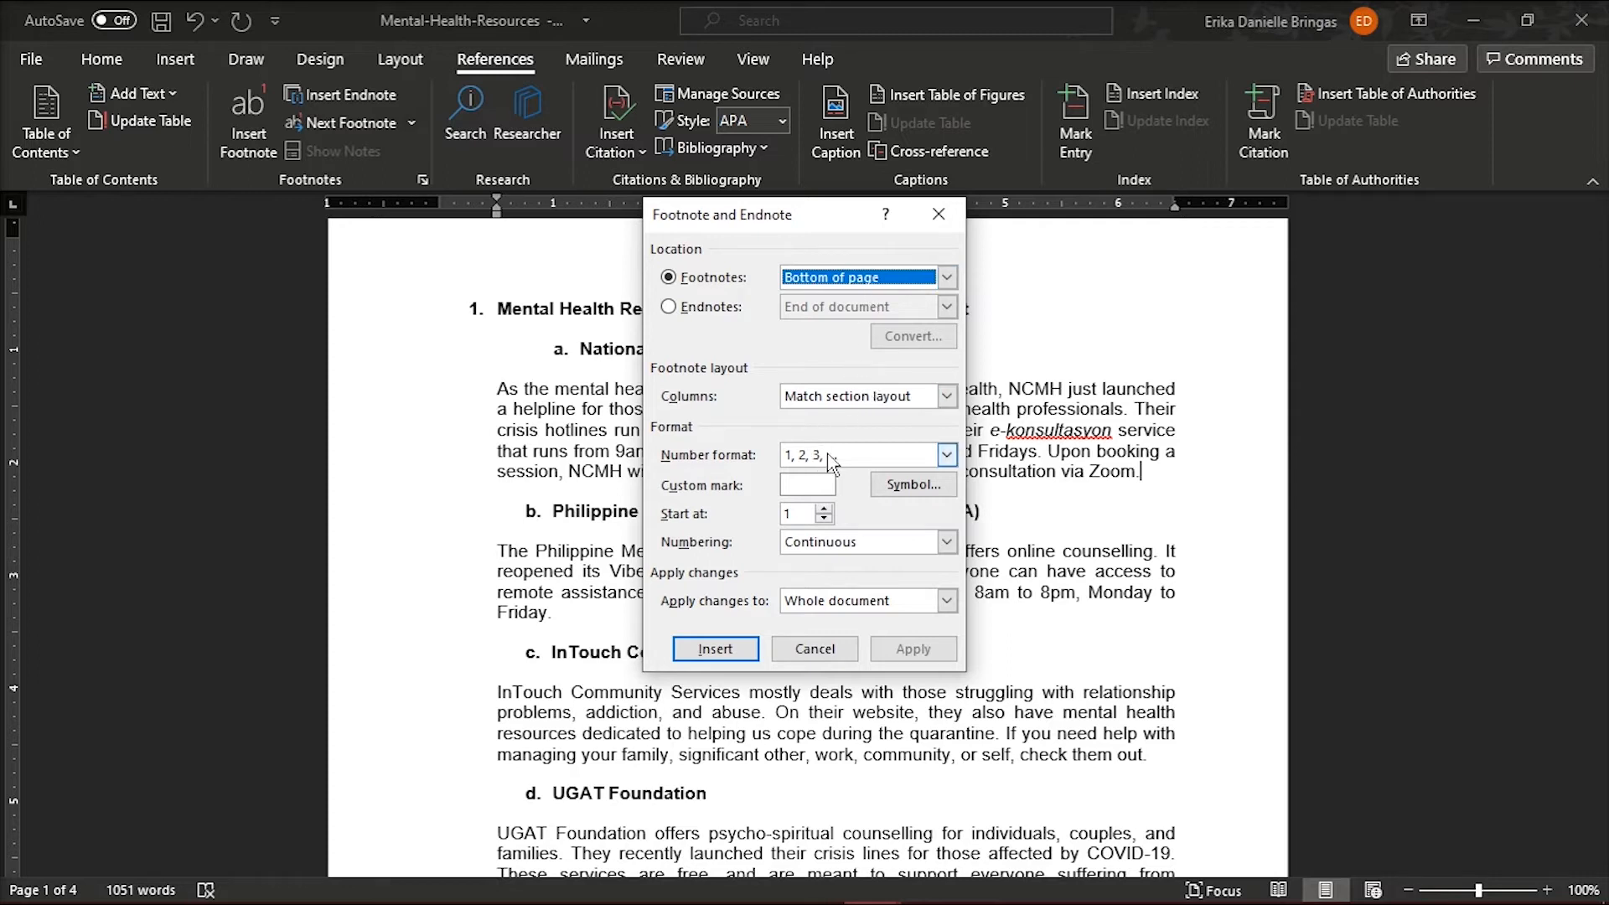
mouse_move(852, 555)
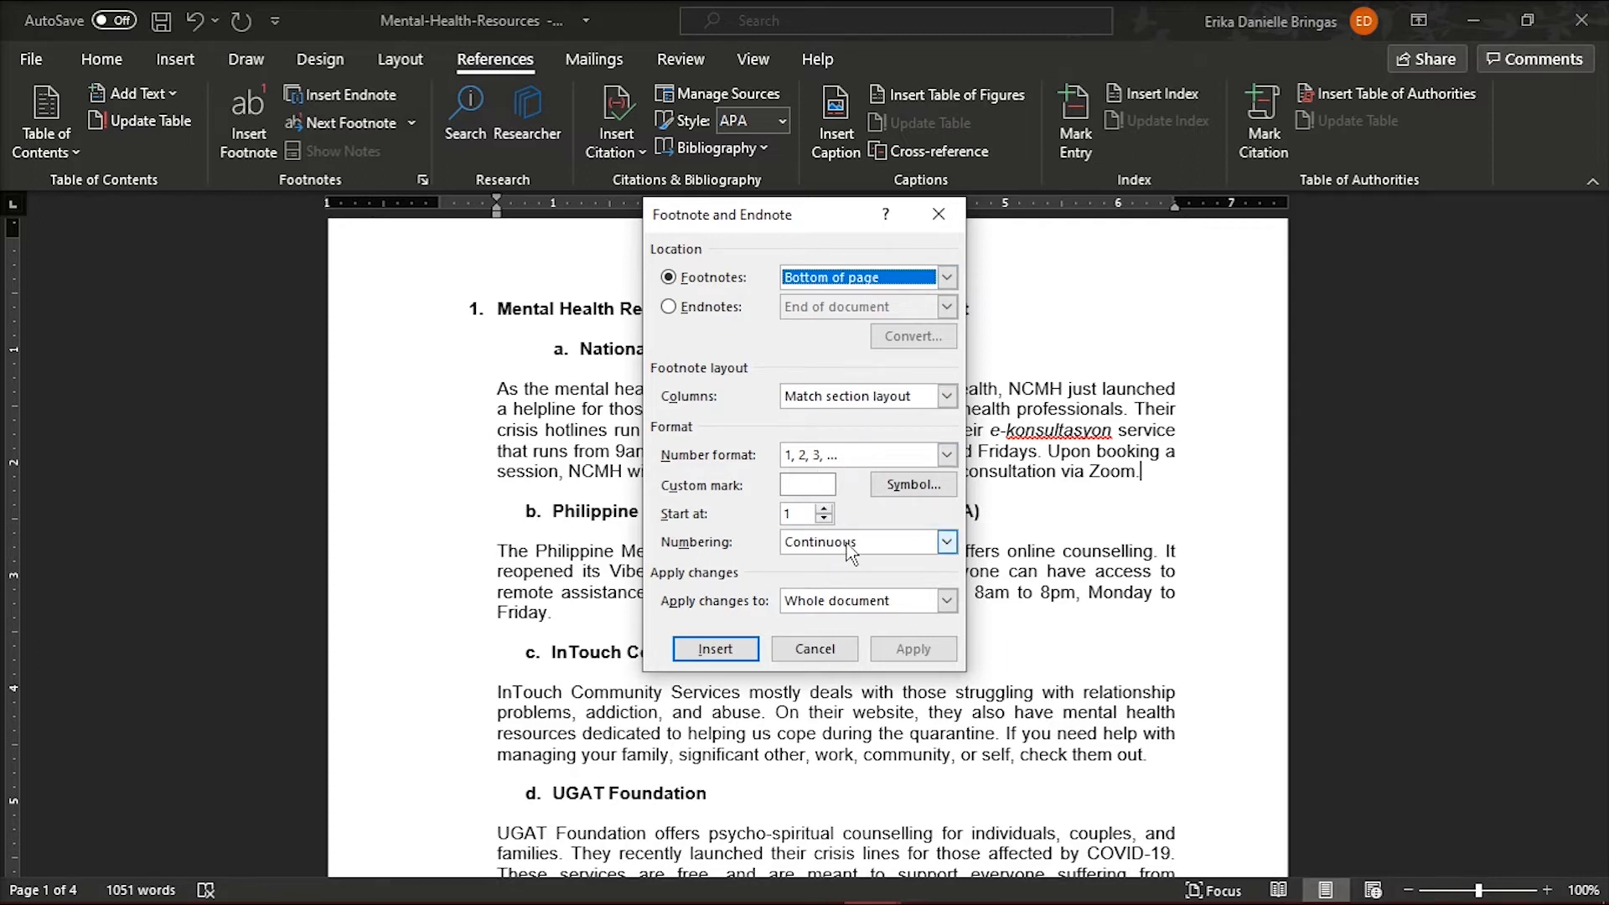
click(861, 542)
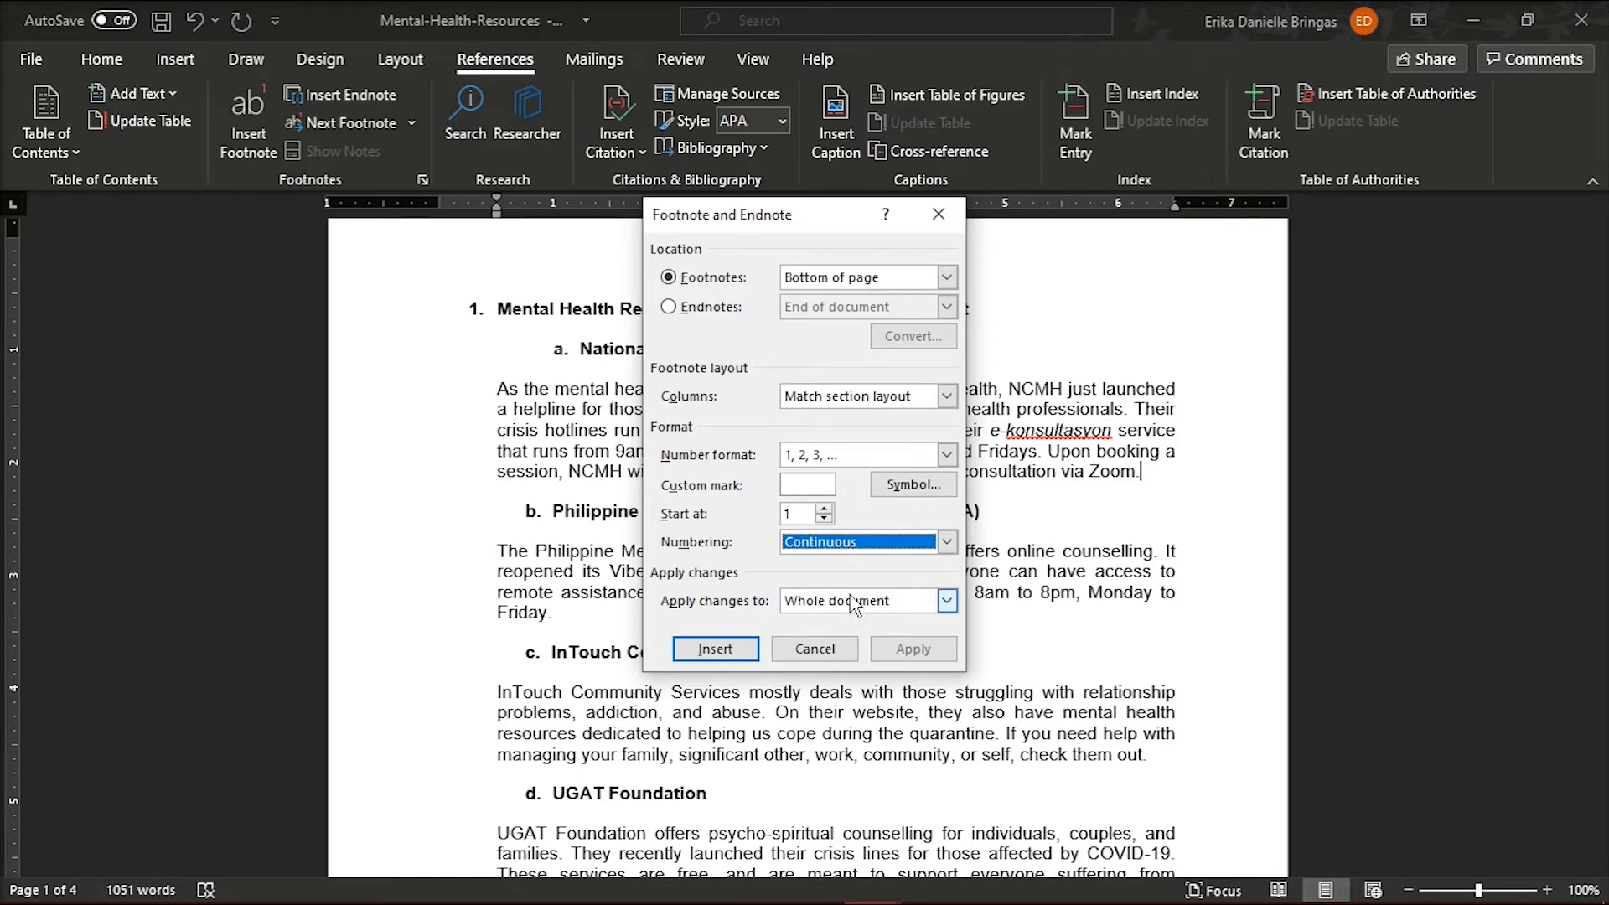
click(714, 648)
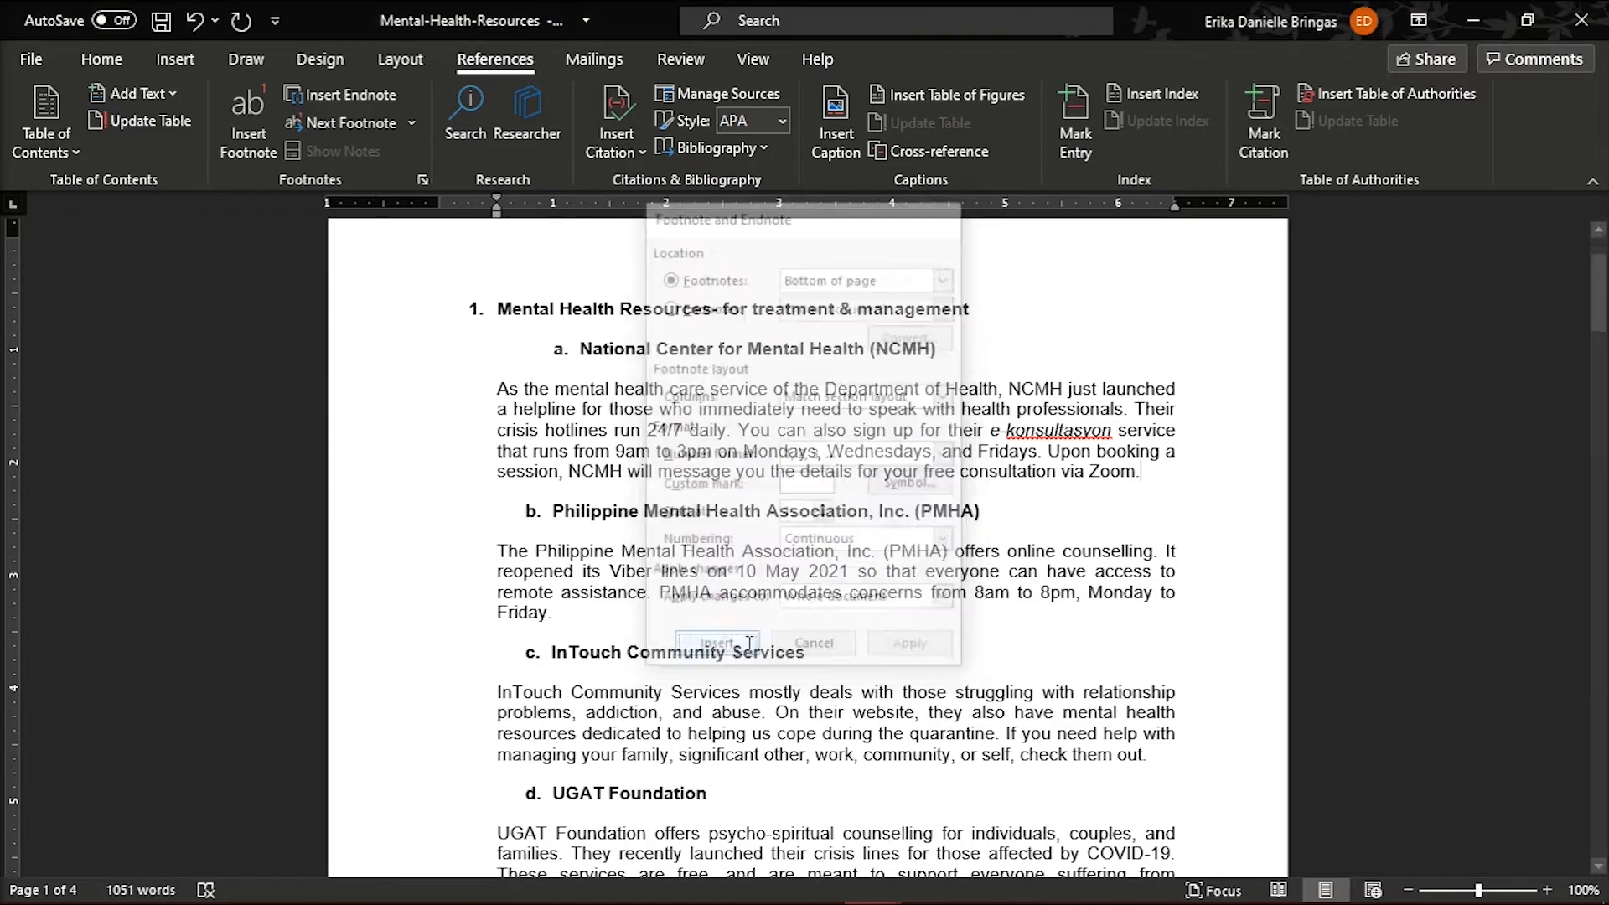
Step: Write 'This is the first note.' as footnote 1 at the page bottom
click(716, 644)
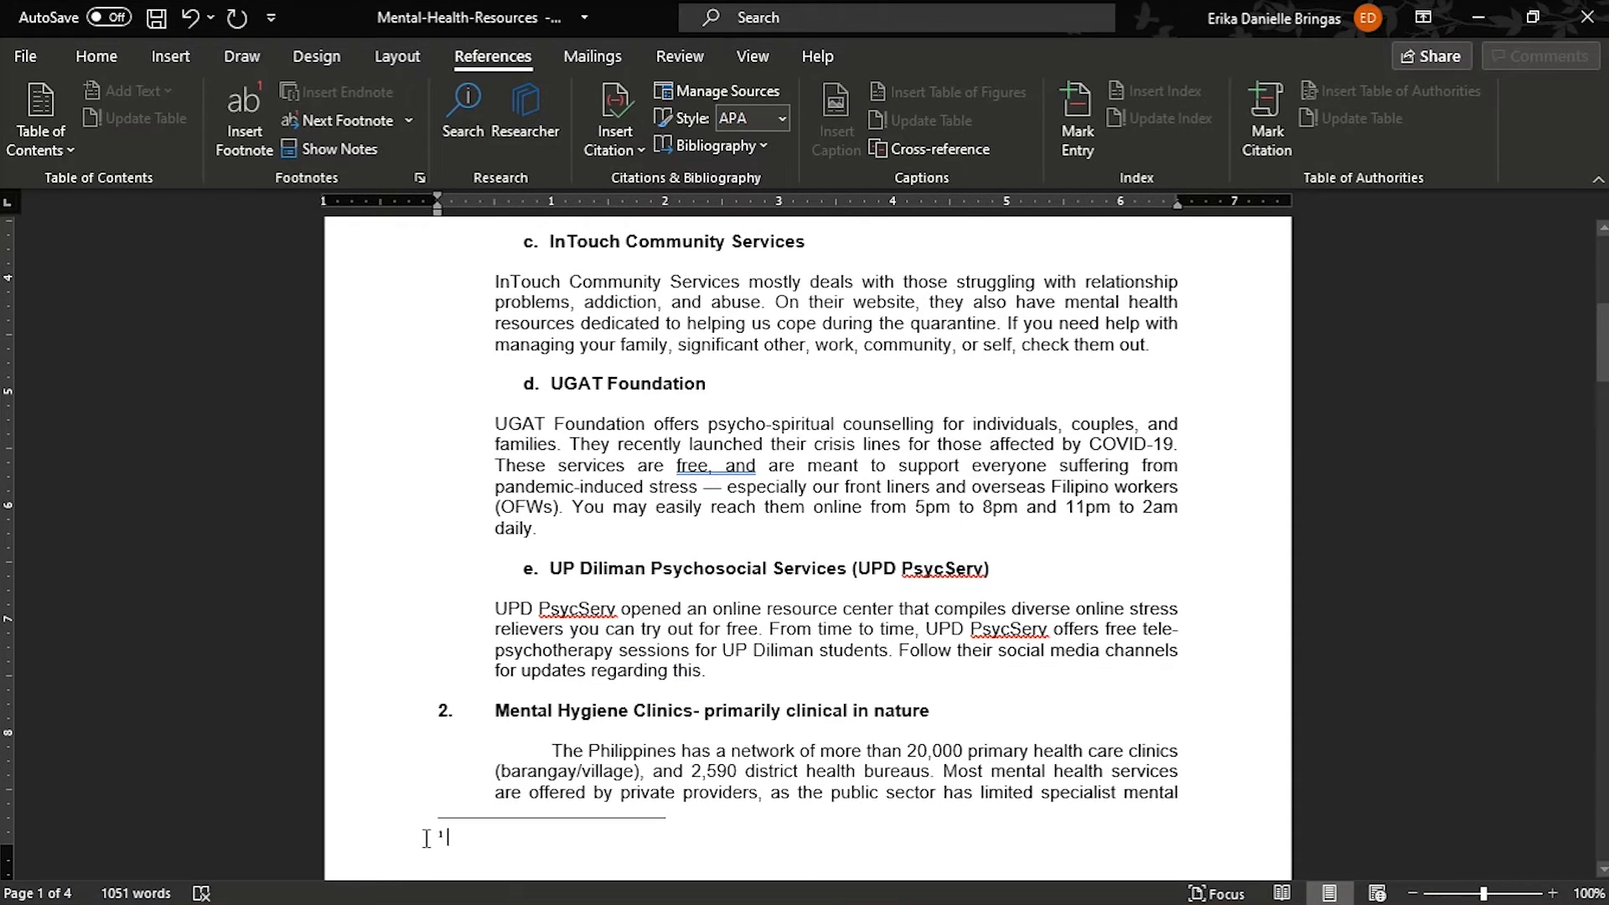
mouse_move(464, 848)
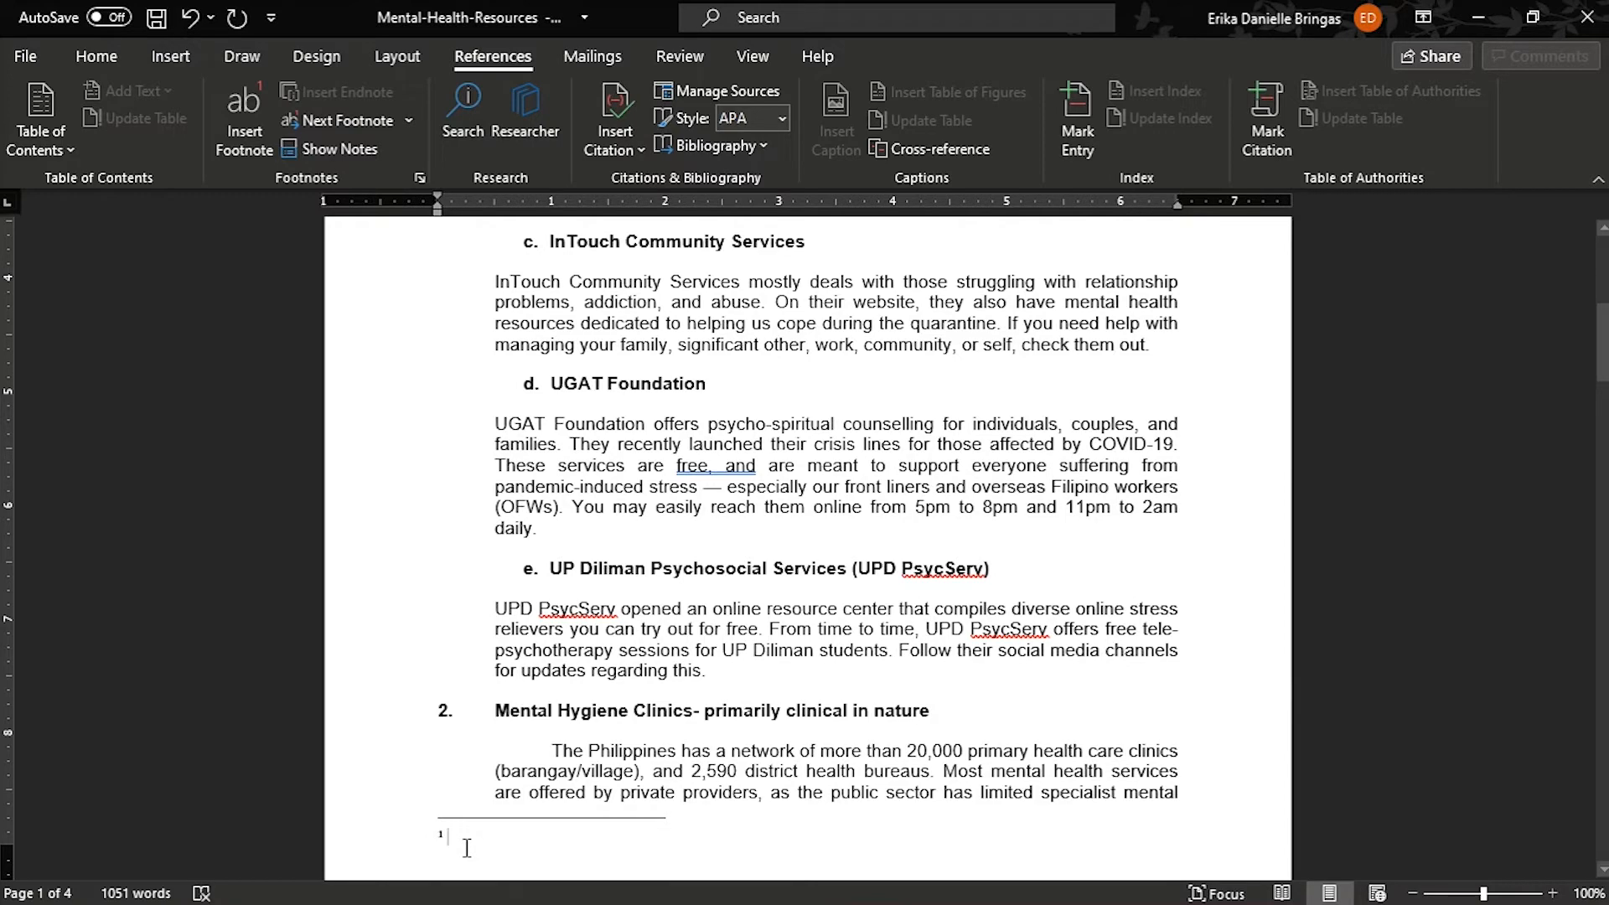
text(This is the first note.)
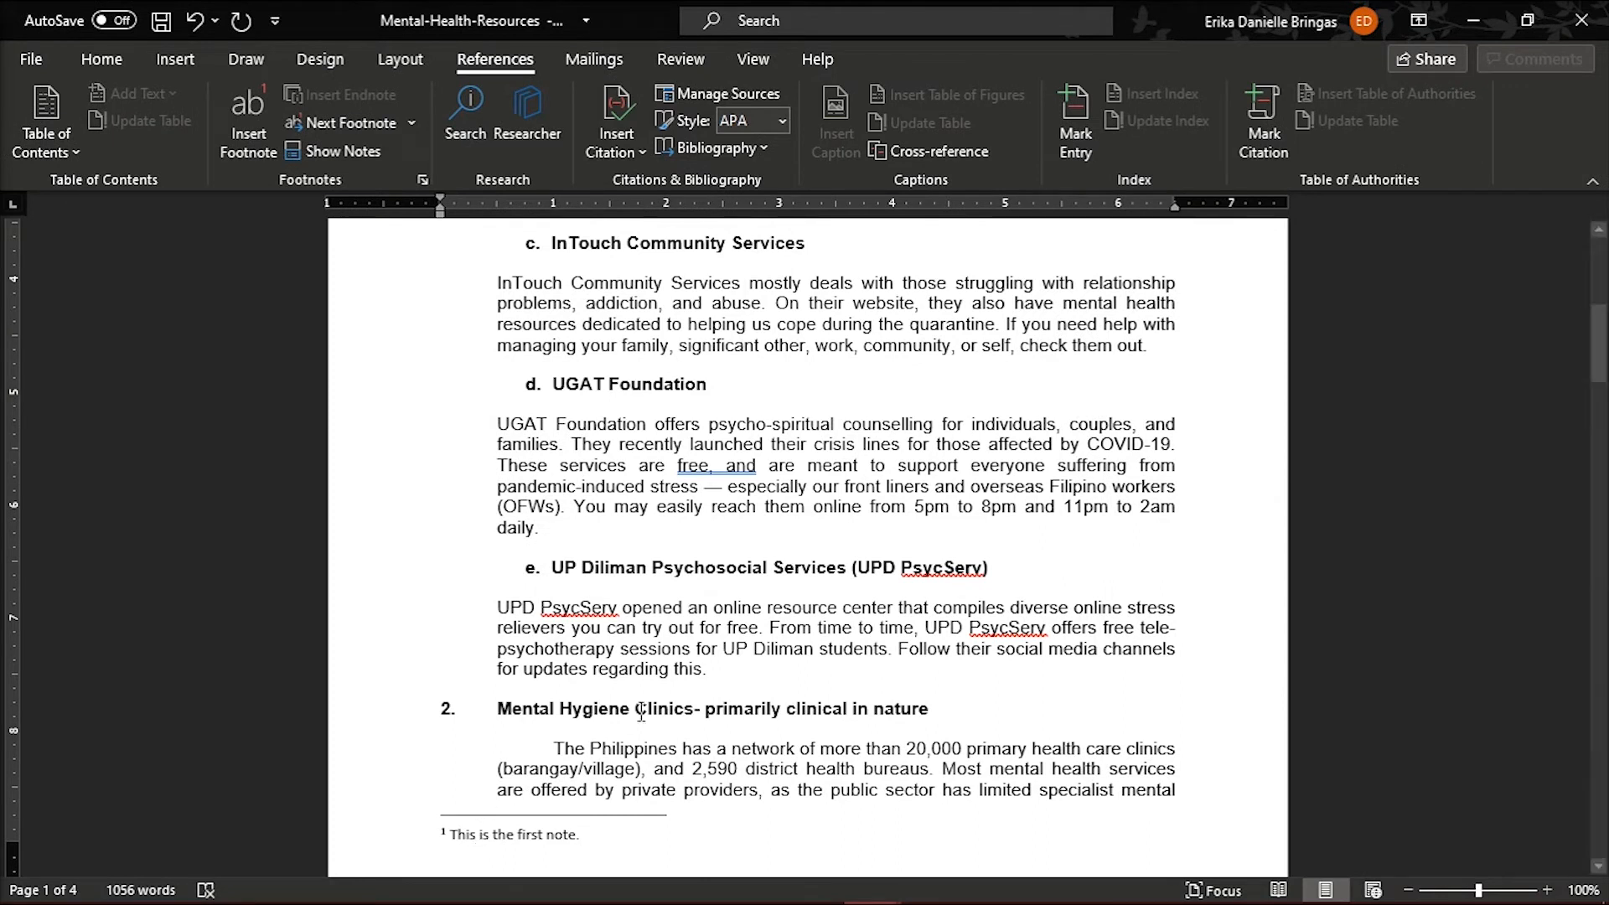
Step: Insert footnote 2 after 'Friday.' in the PMHA paragraph reading 'This is the second note.'
scroll(up, 3)
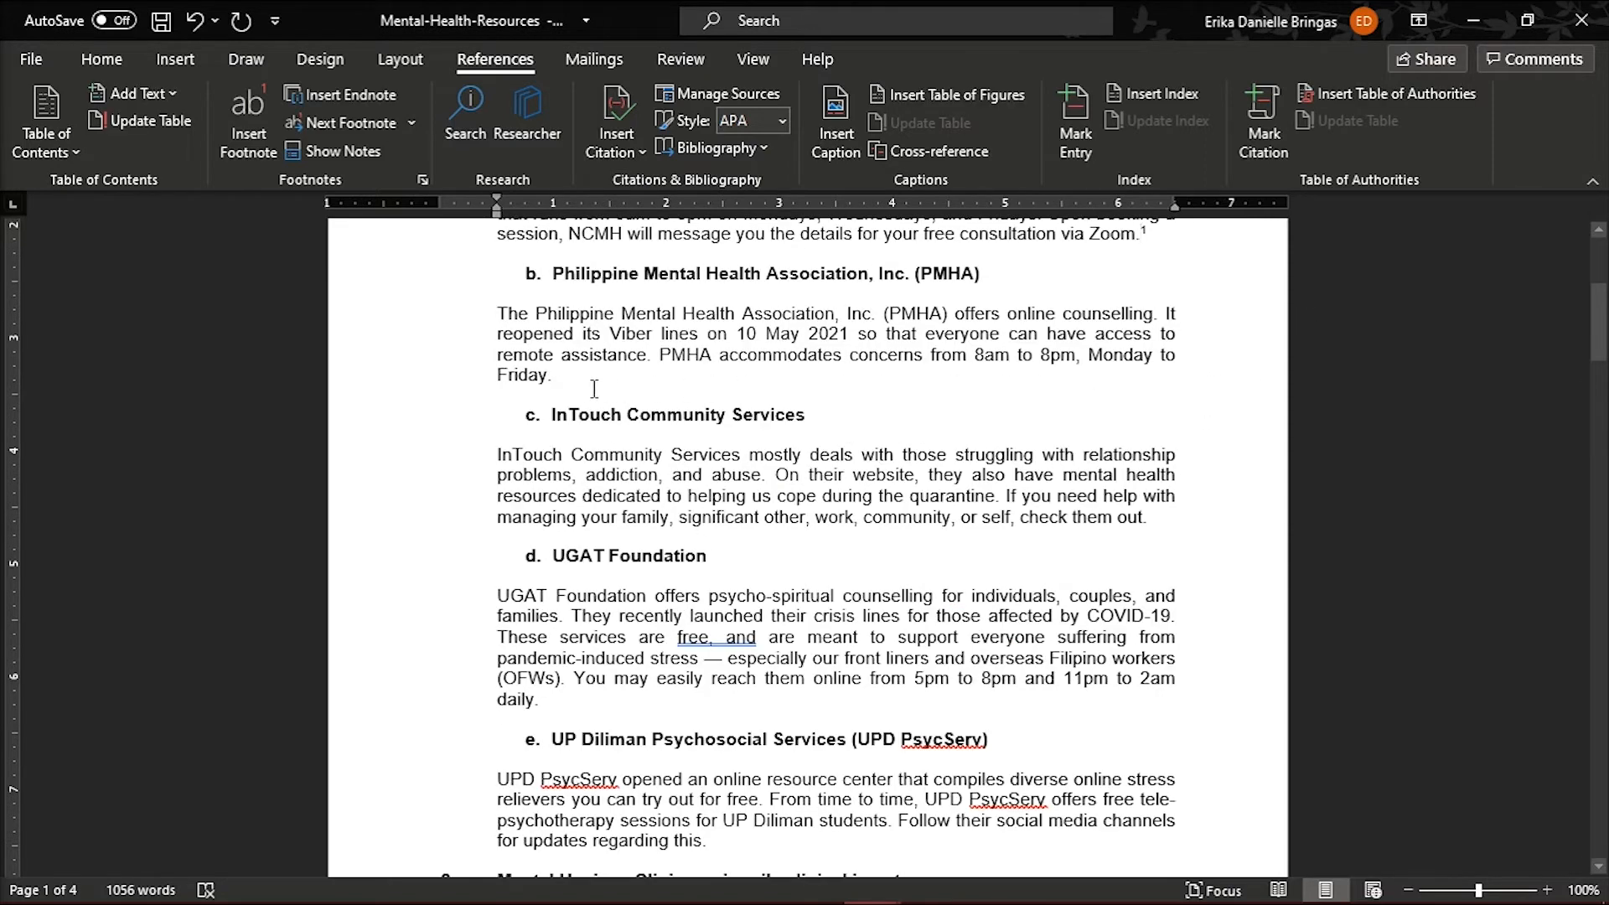
mouse_move(248, 121)
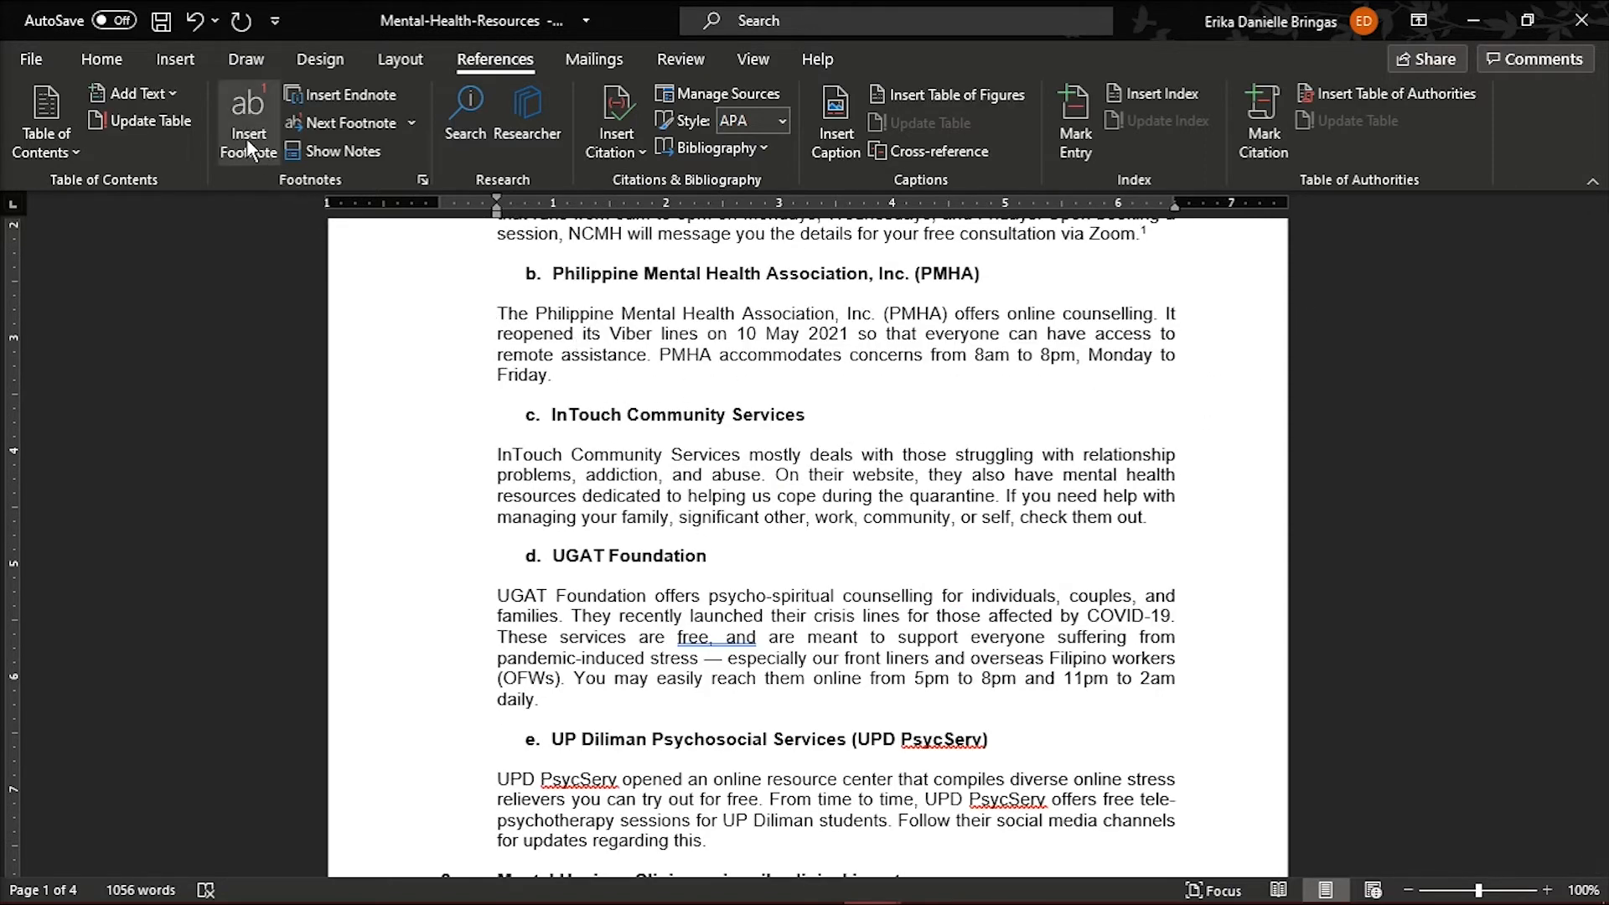
click(248, 121)
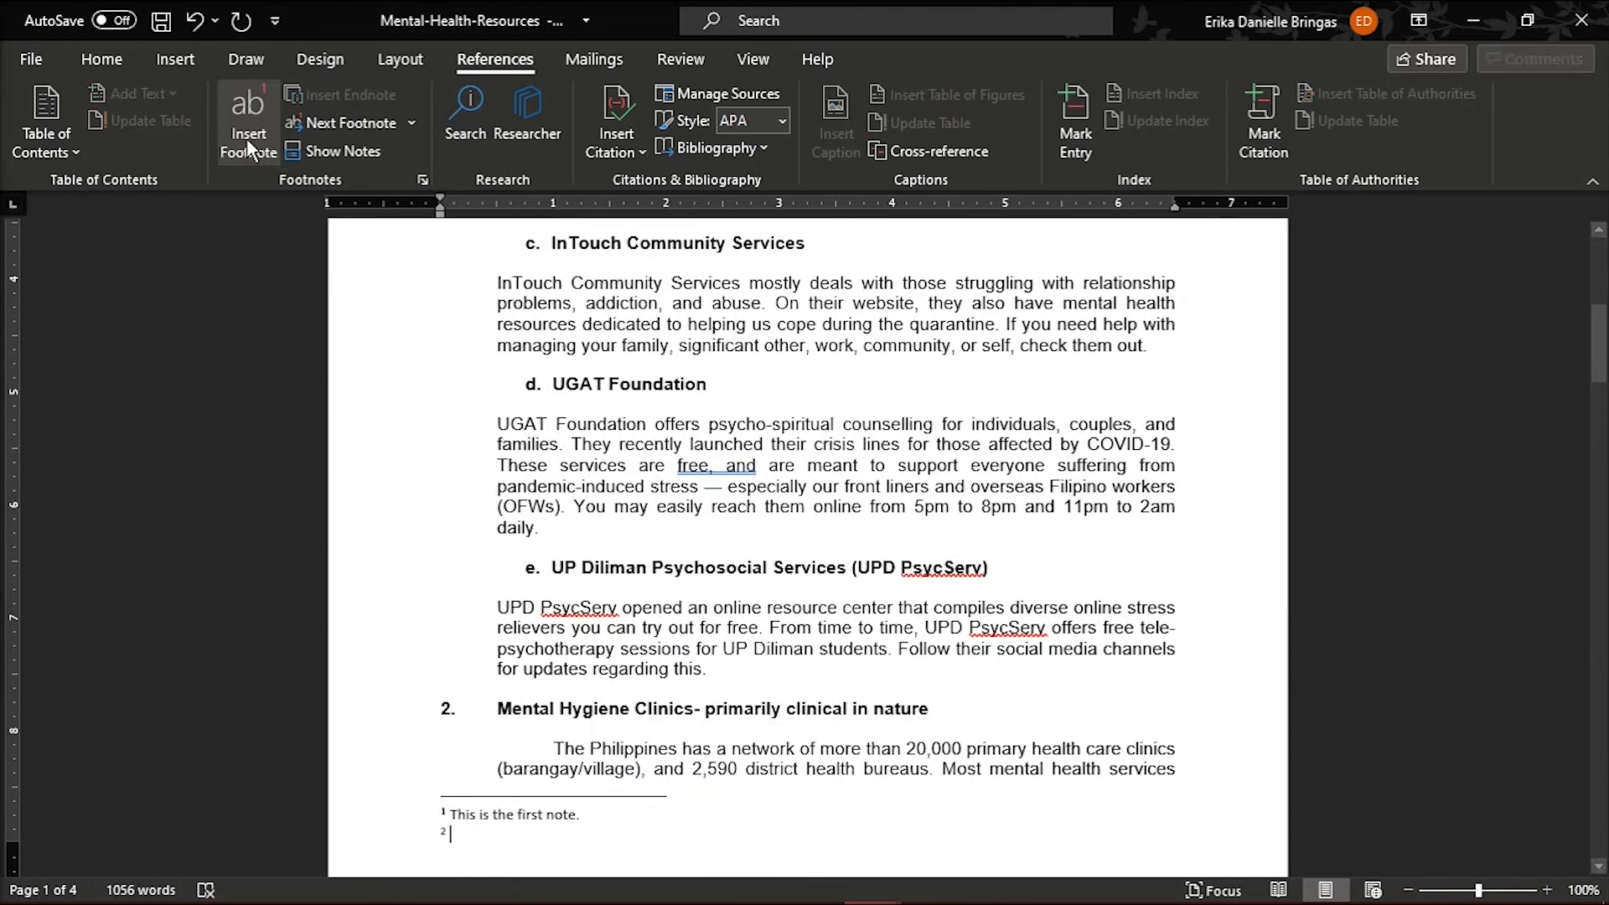
text(T)
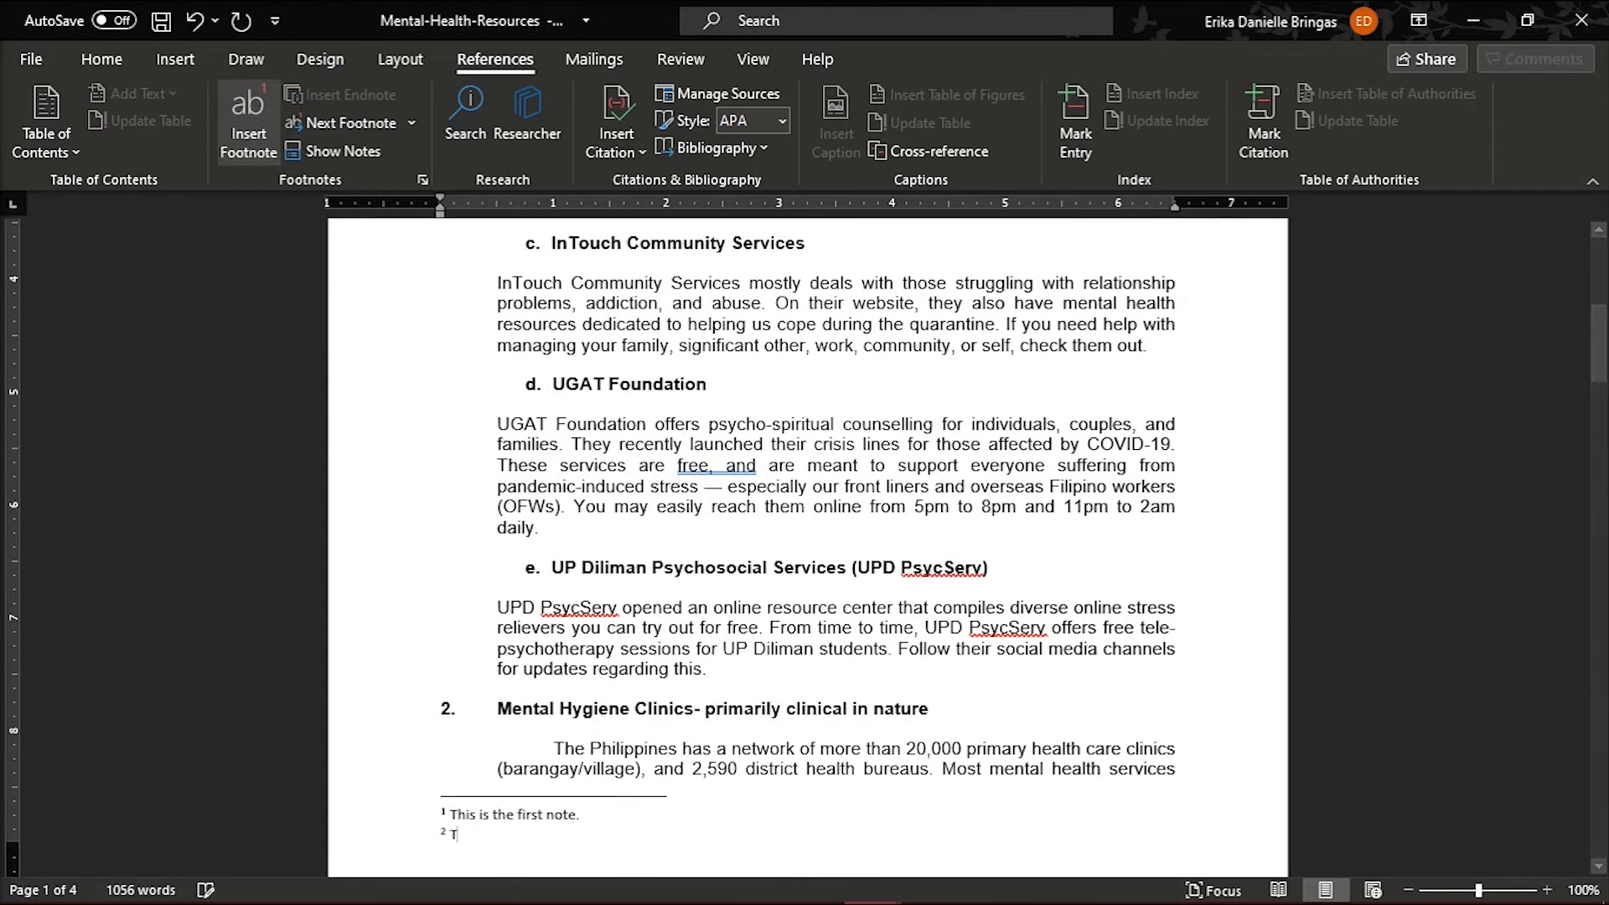
text(his is the s)
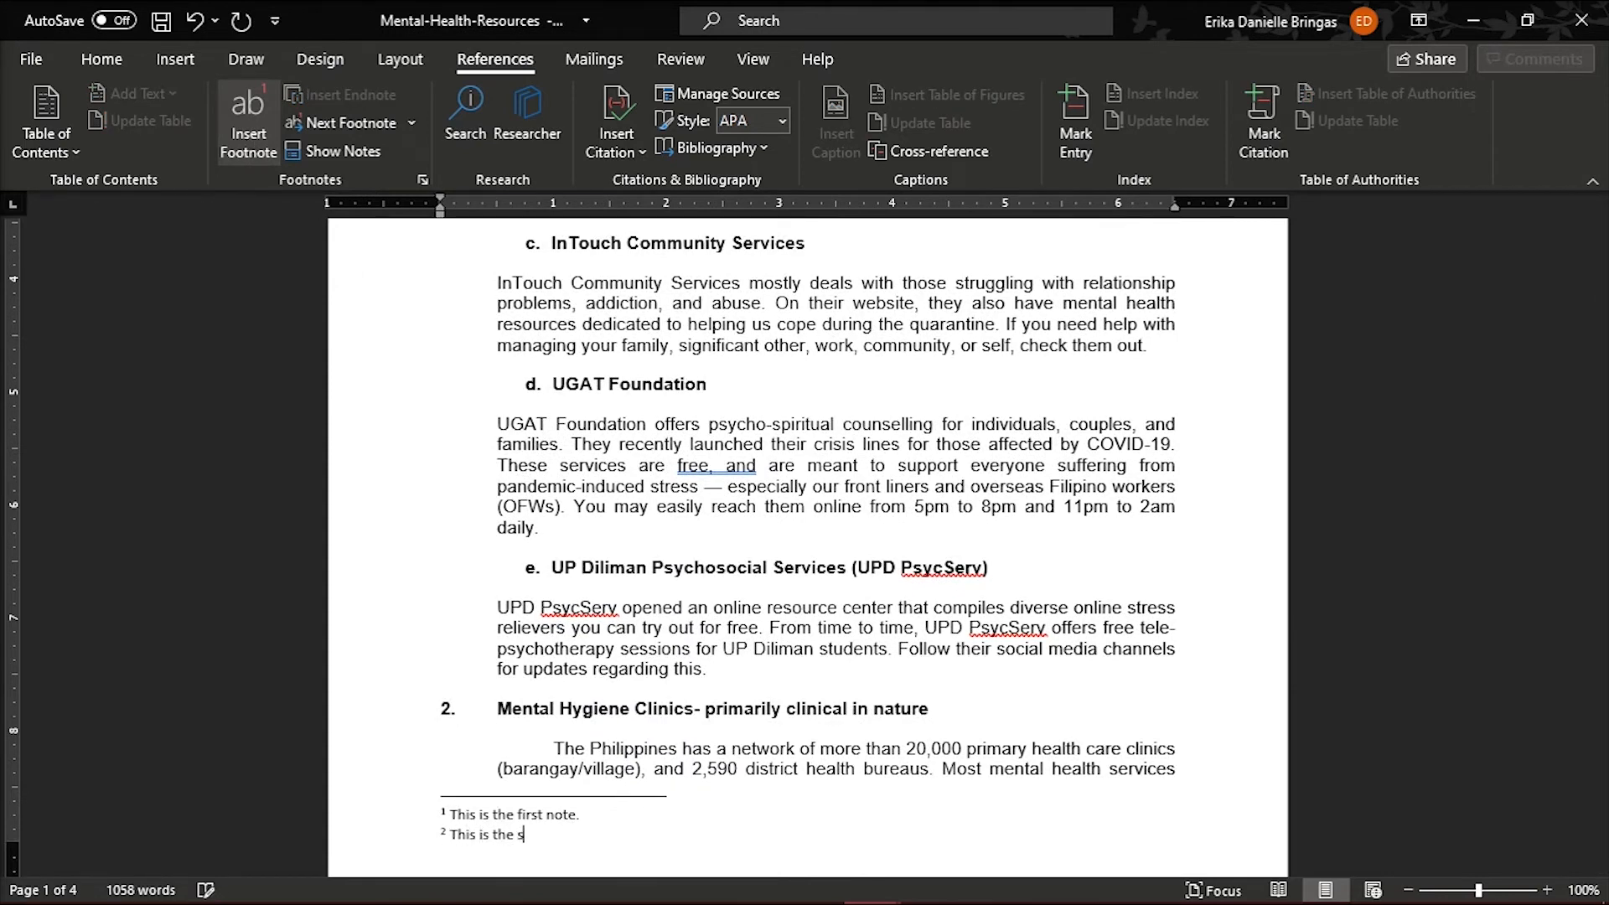
text(econd note.)
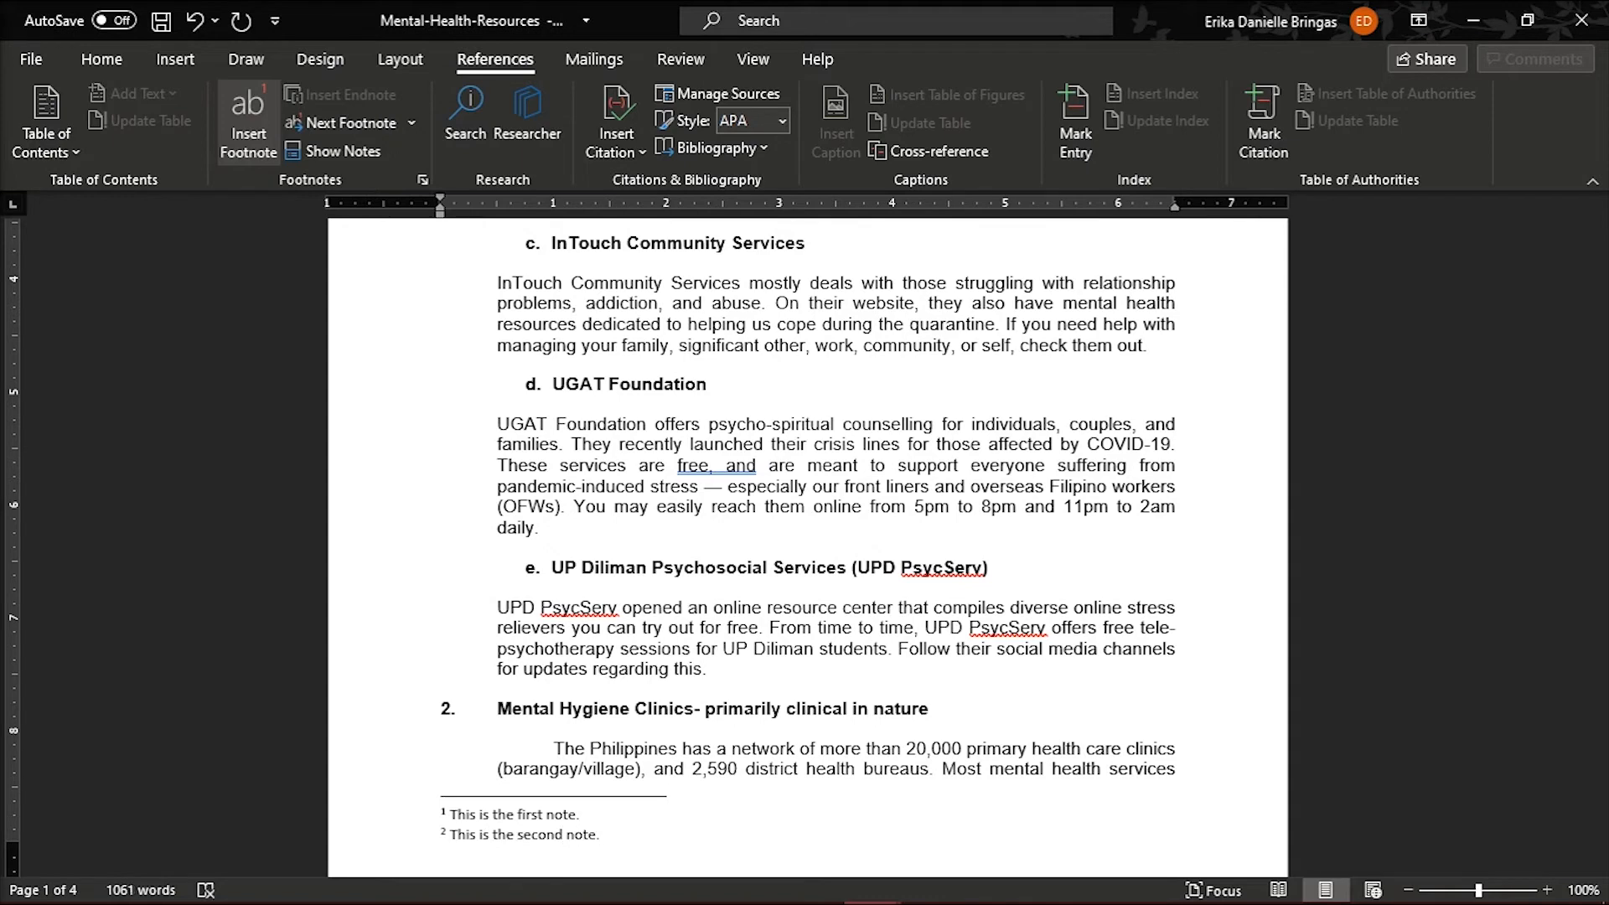
scroll(up, 3)
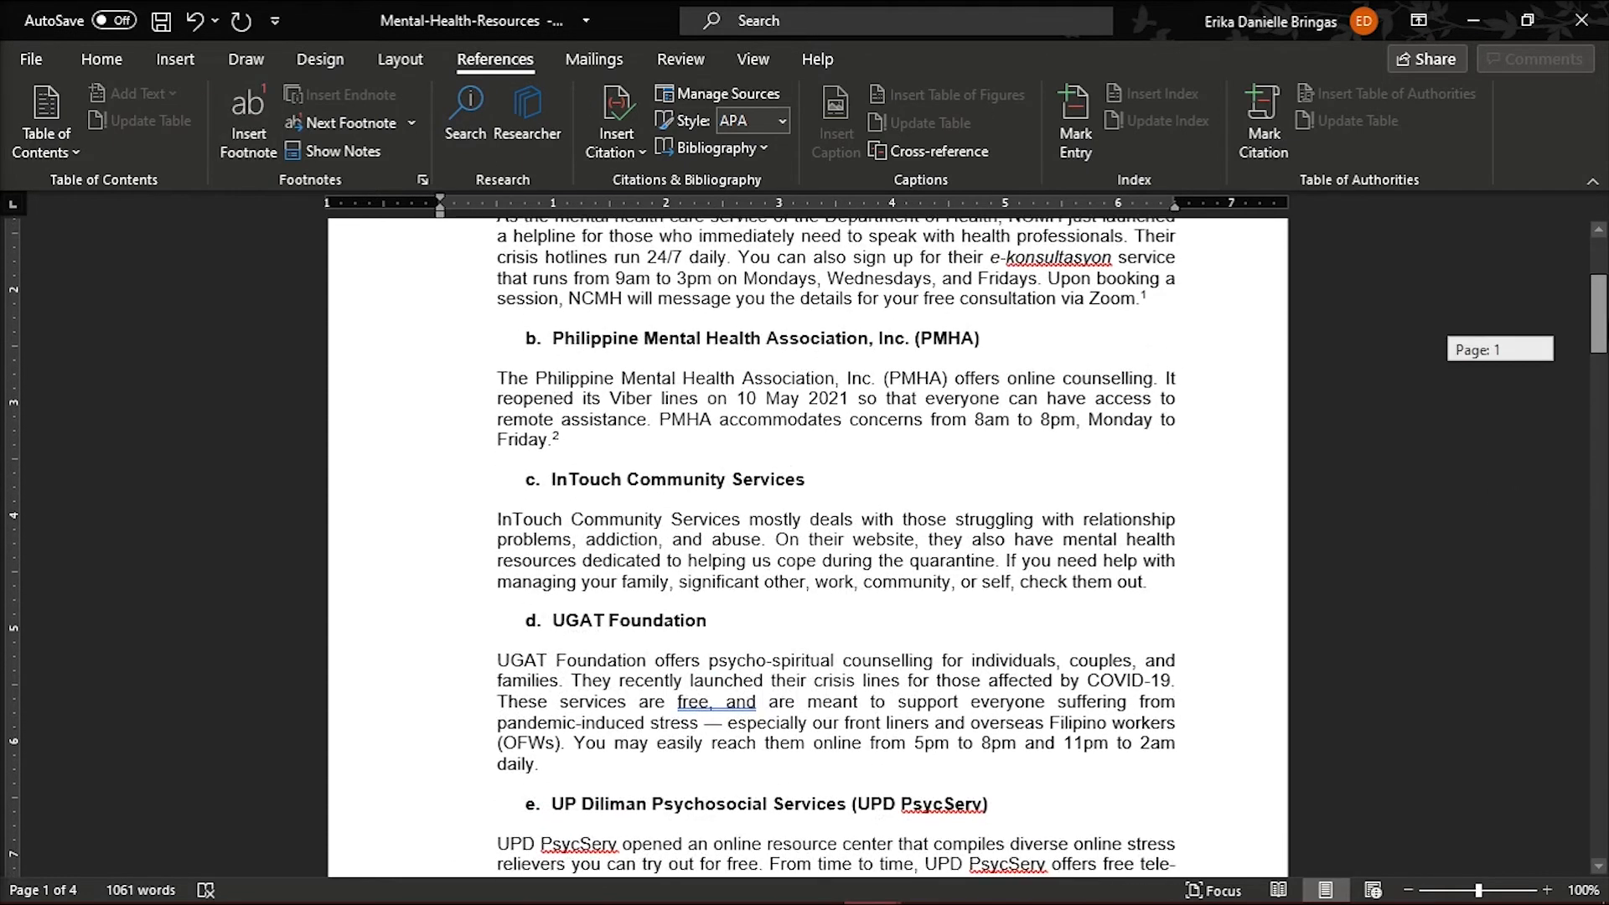
scroll(up, 3)
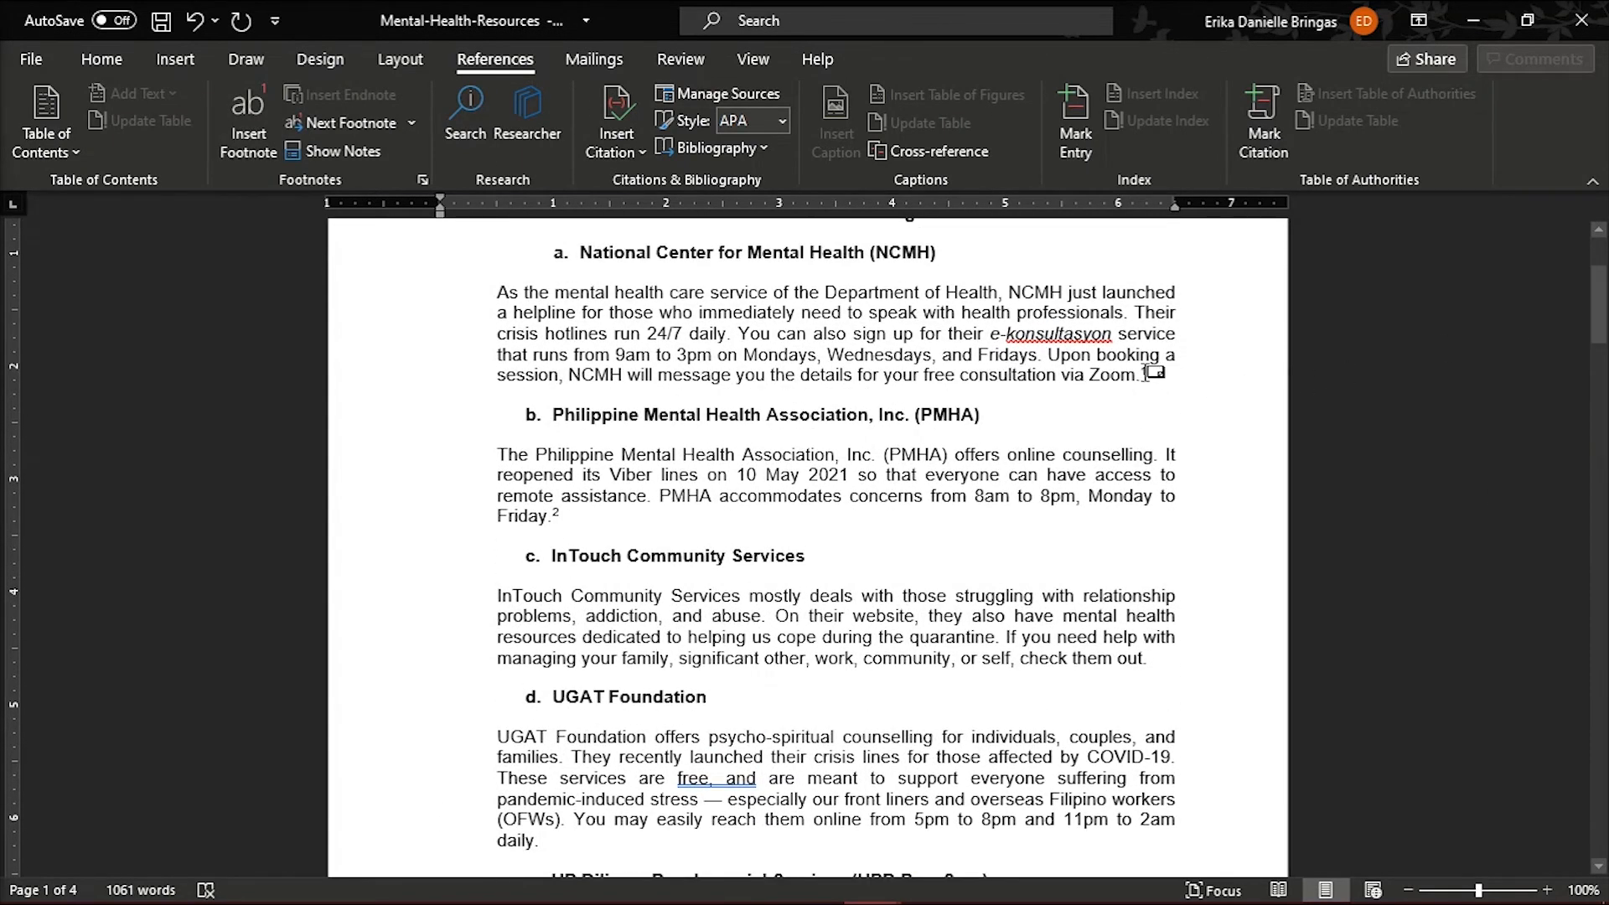